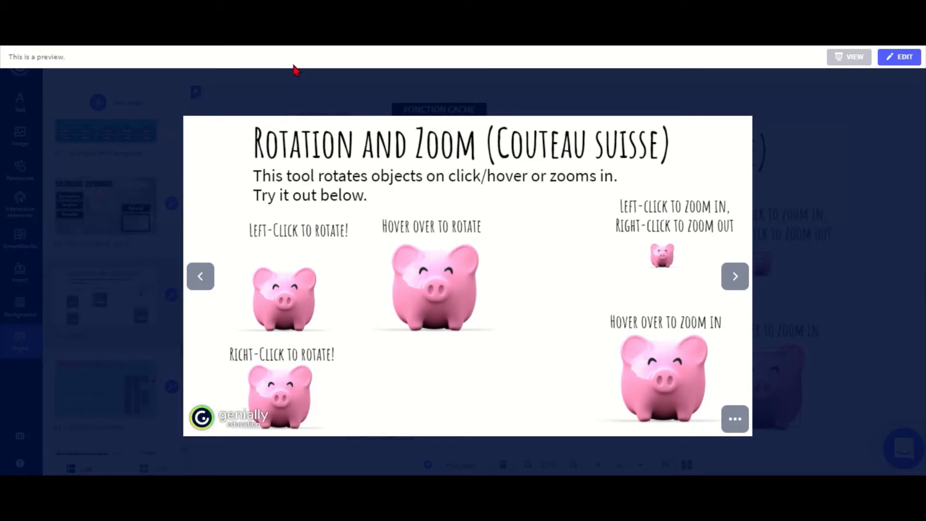
mouse_move(451, 349)
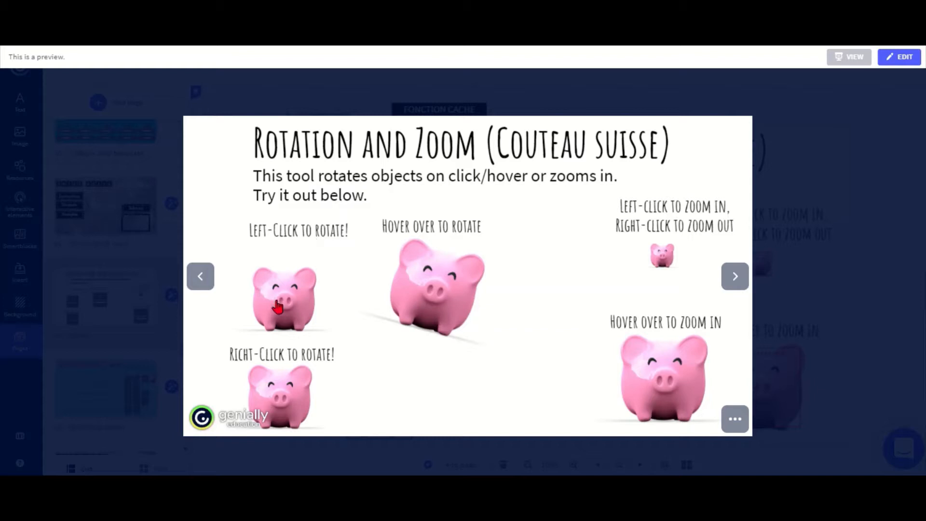
Step: Rotate the left-click pig twice and the right-click pig twice in the preview
click(282, 301)
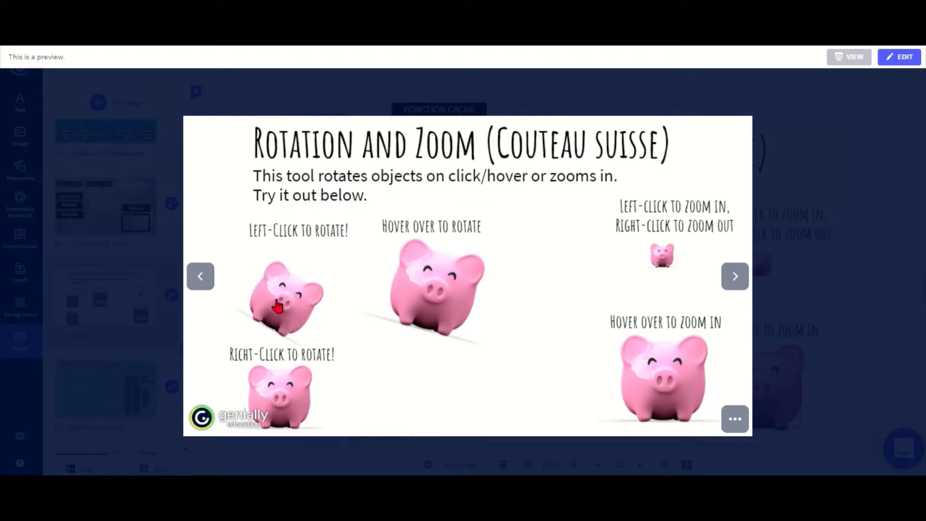
click(281, 301)
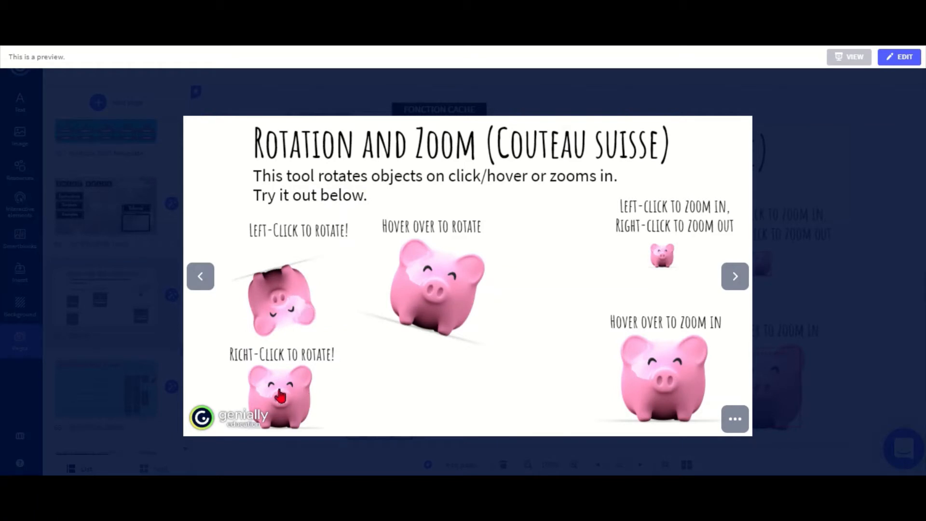
right_click(279, 395)
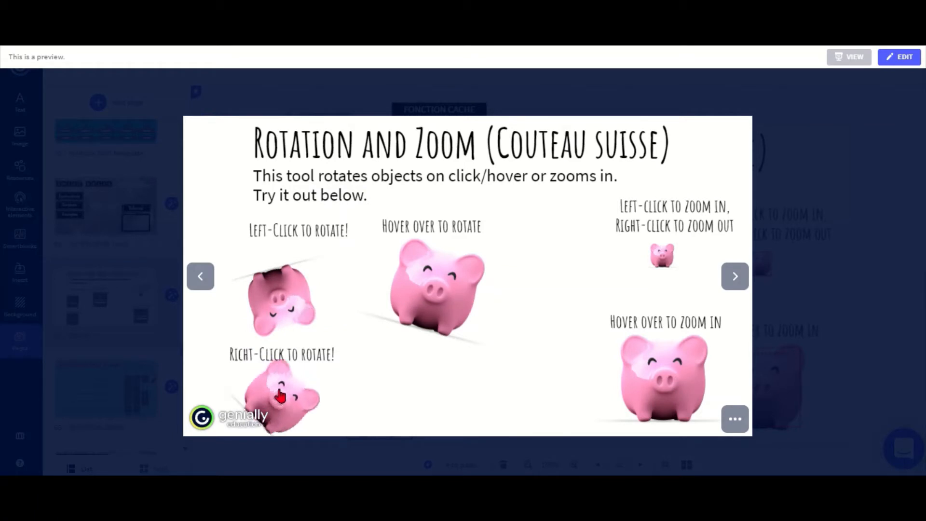
right_click(275, 401)
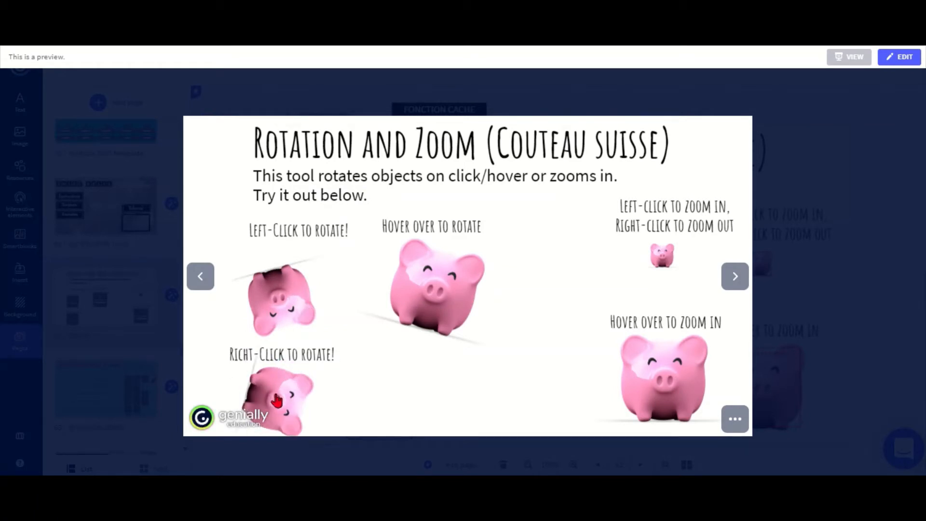
mouse_move(438, 315)
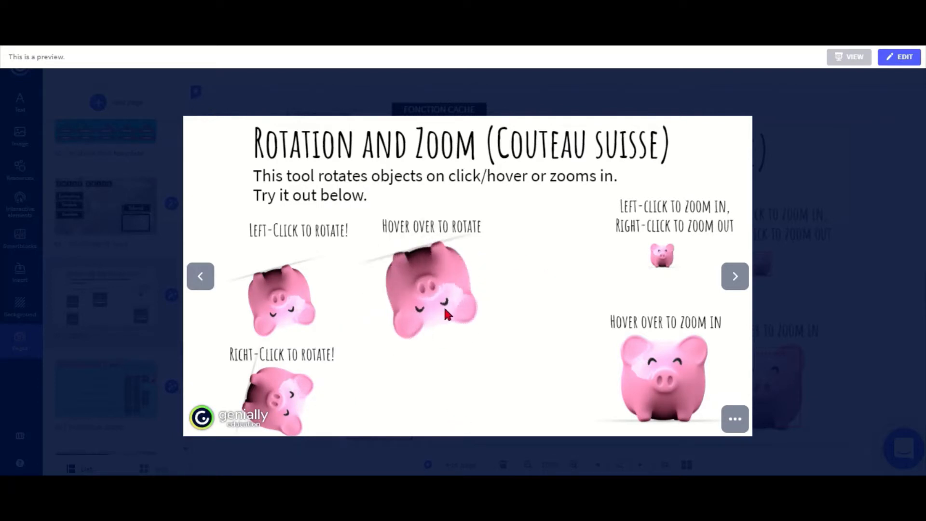
mouse_move(428, 317)
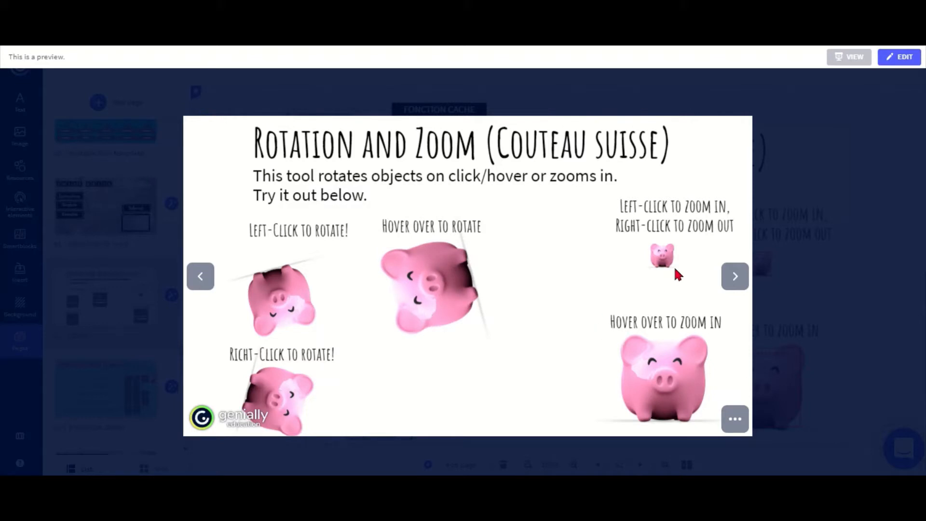
Step: Zoom the small pig in and back out, then leave the preview
click(662, 255)
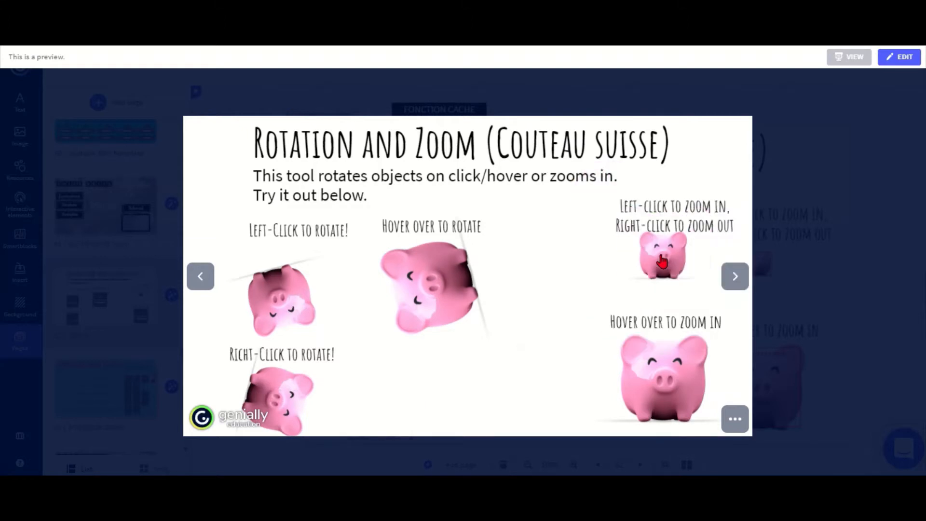
right_click(662, 257)
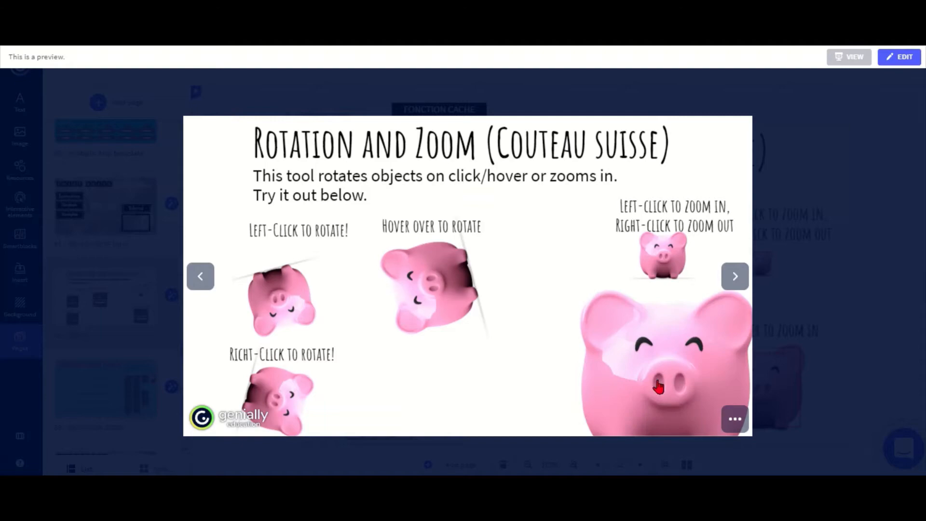
click(900, 57)
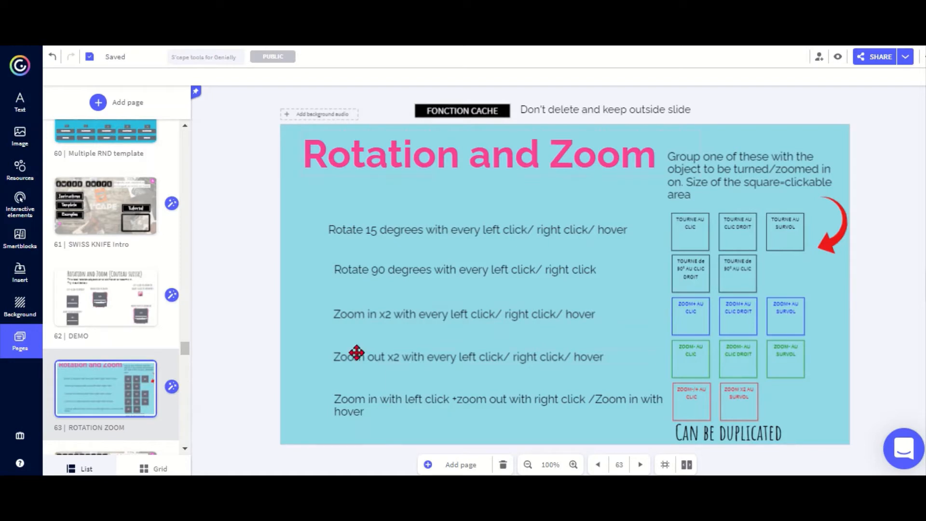
mouse_move(92, 118)
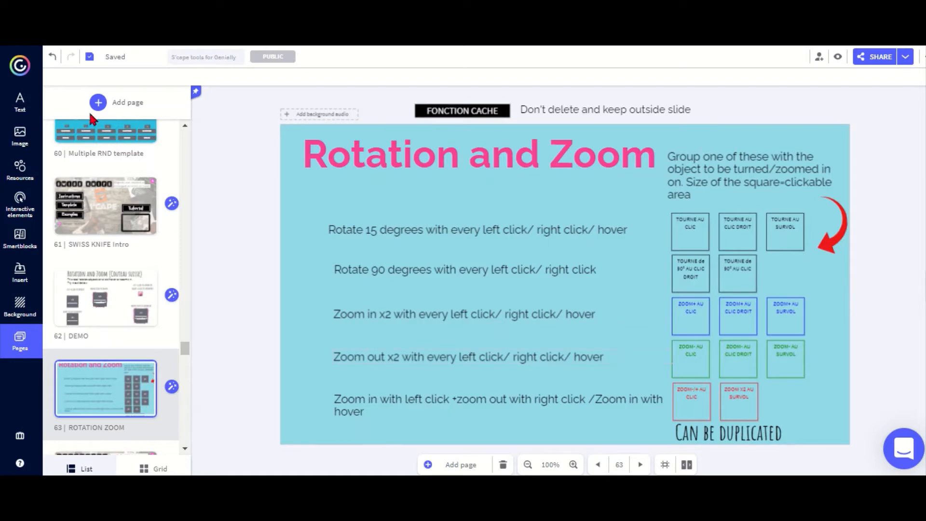
mouse_move(348, 226)
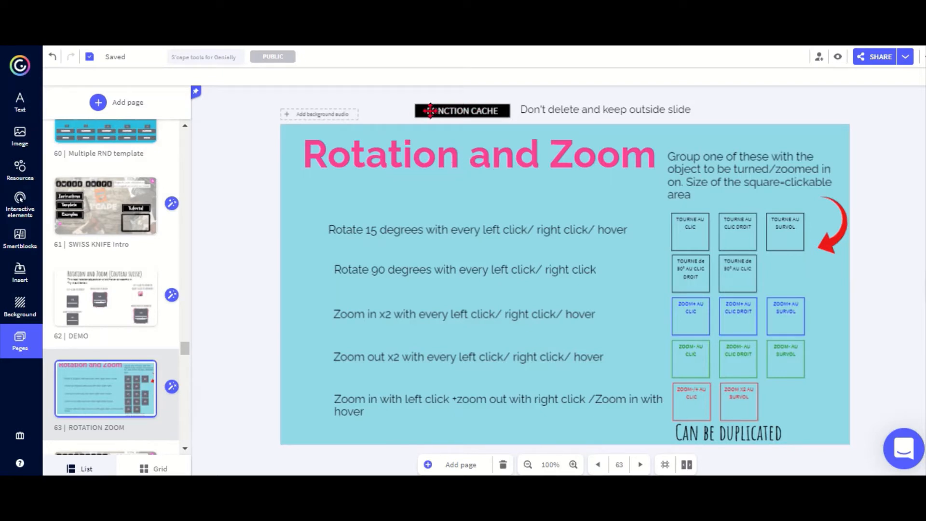
mouse_move(469, 110)
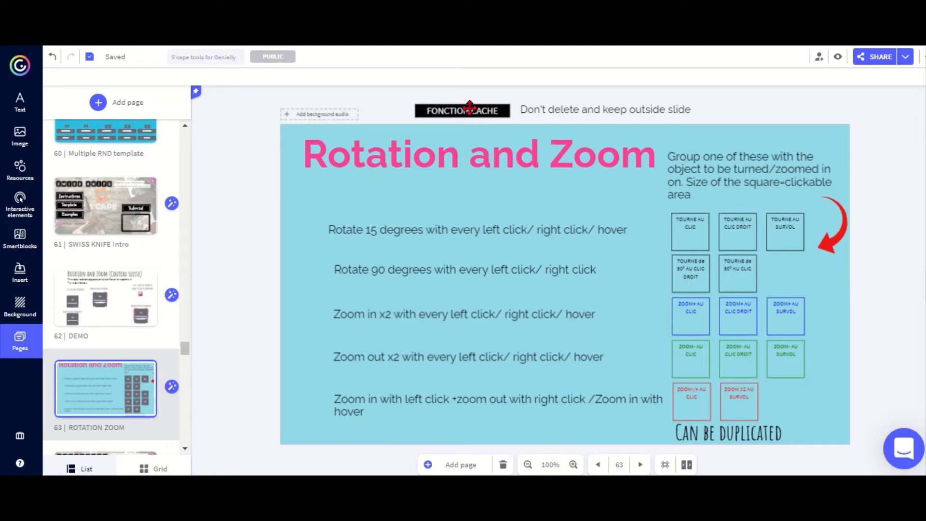
mouse_move(729, 215)
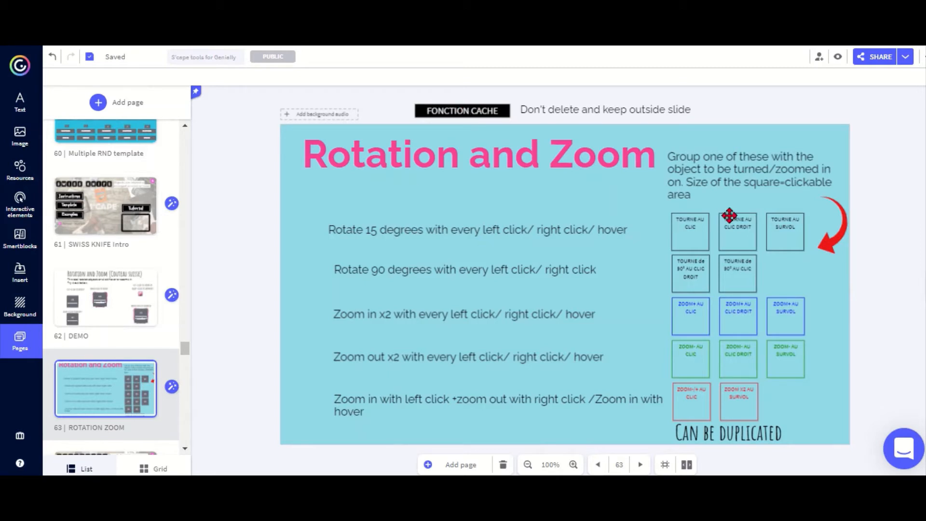
mouse_move(662, 394)
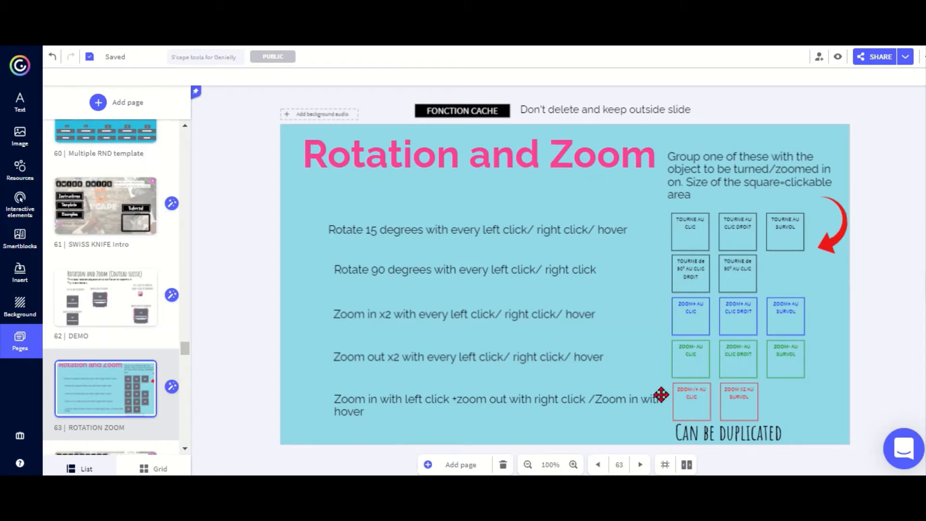
mouse_move(670, 449)
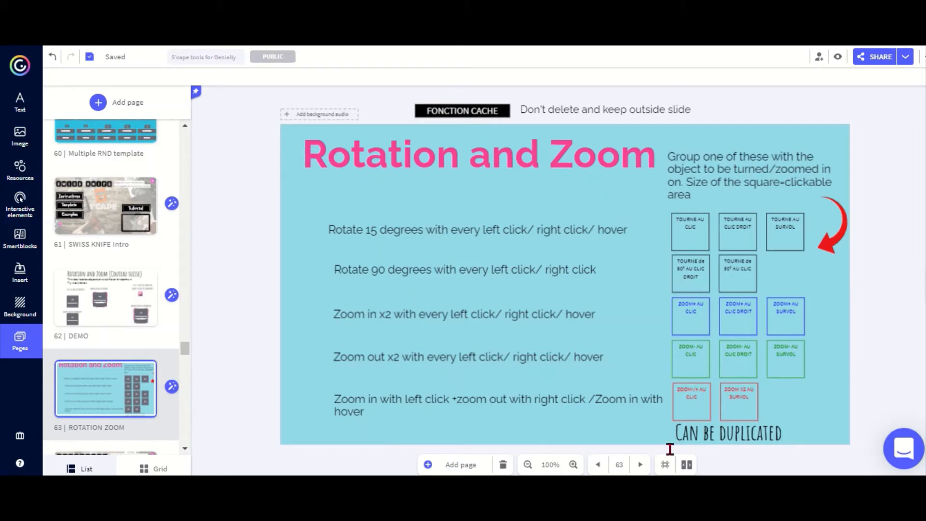
click(572, 464)
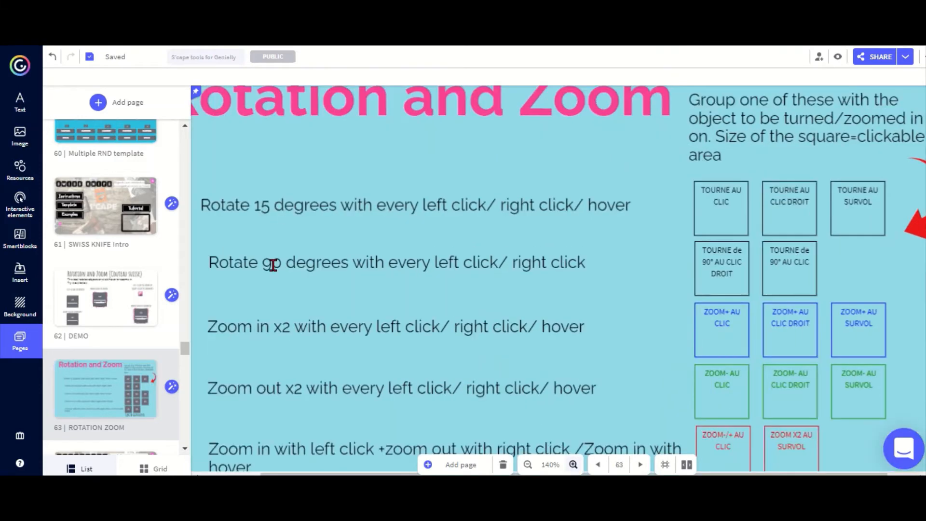
mouse_move(696, 227)
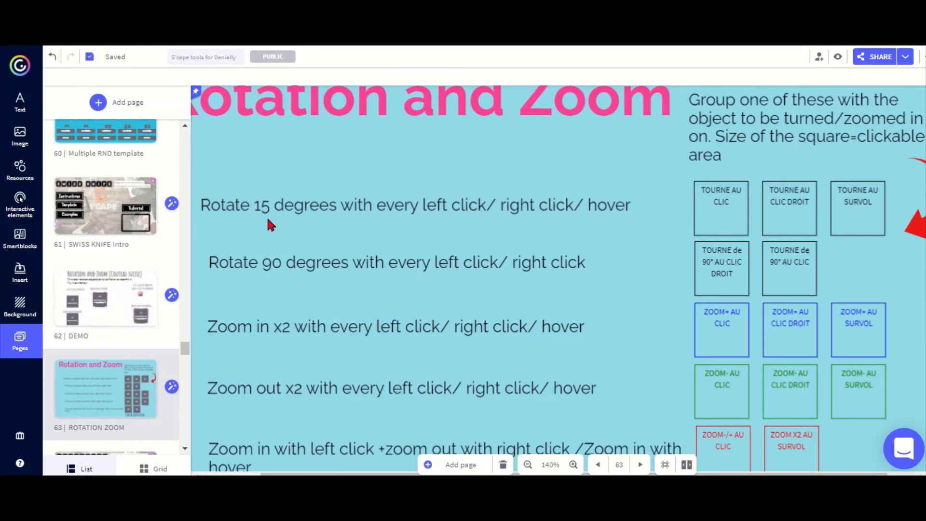
mouse_move(390, 225)
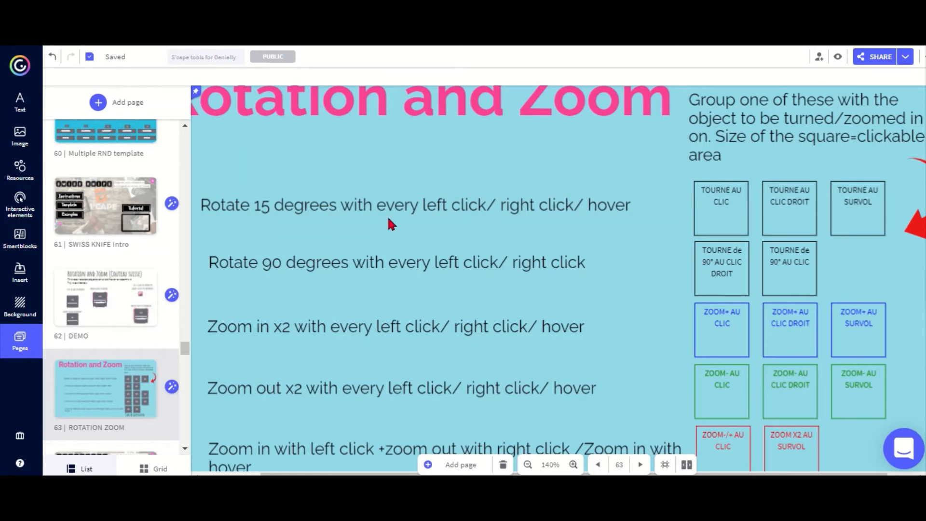
mouse_move(738, 208)
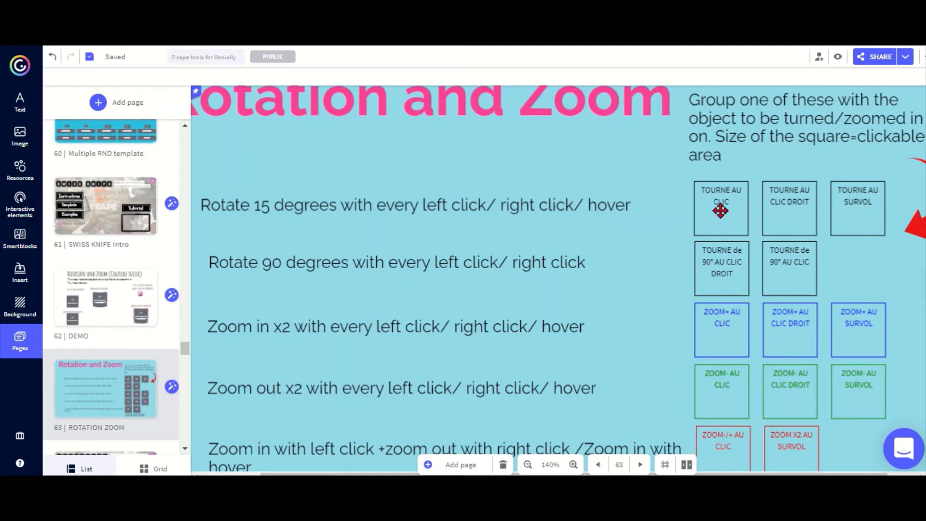
mouse_move(794, 194)
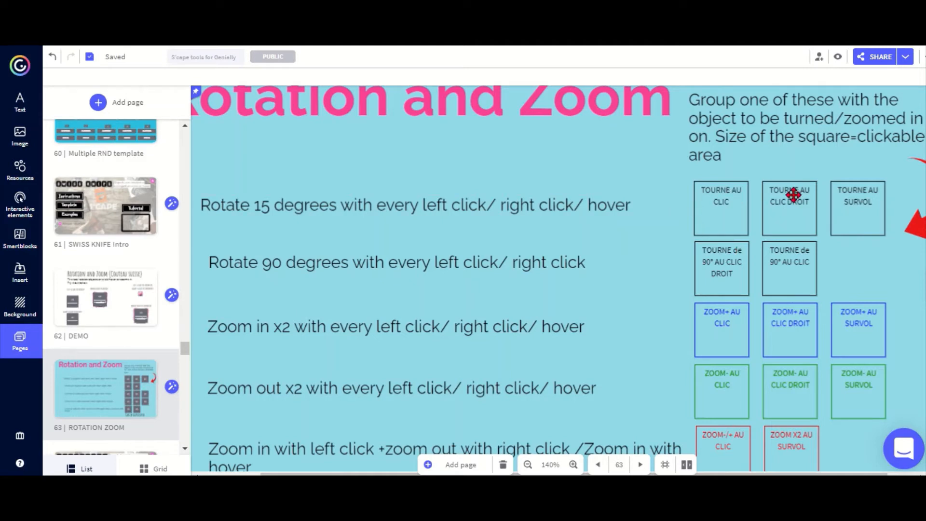
mouse_move(781, 210)
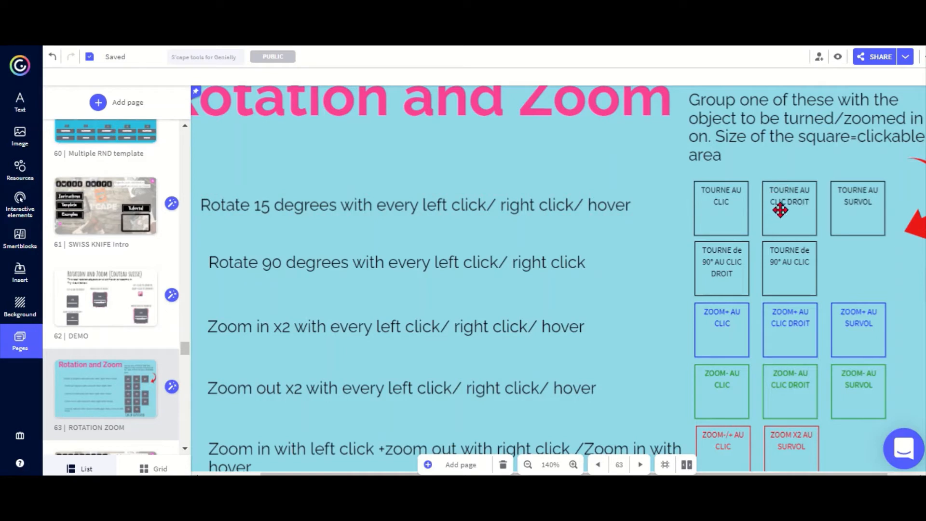
mouse_move(875, 211)
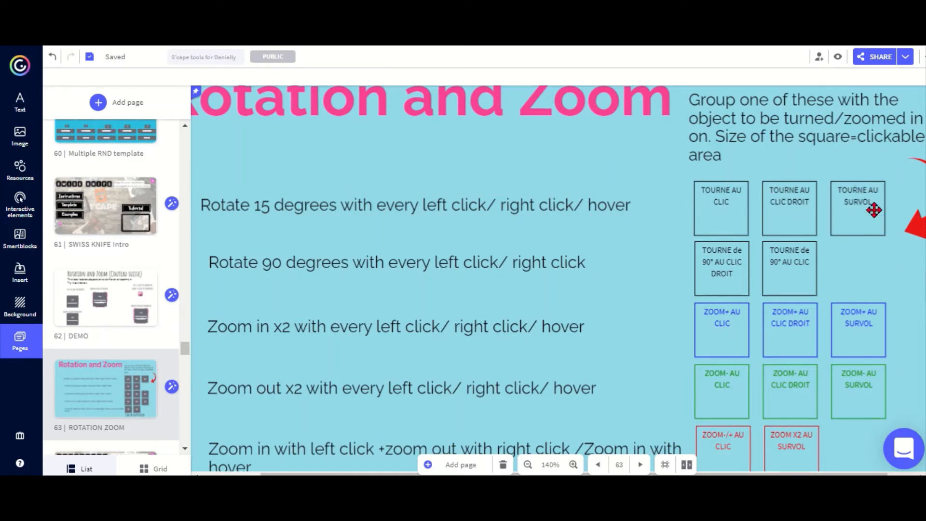
mouse_move(856, 231)
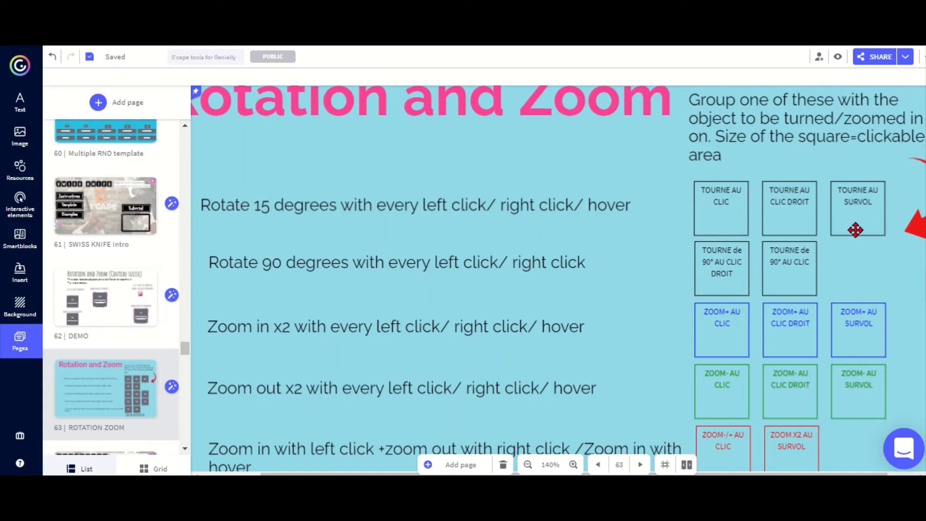
mouse_move(865, 214)
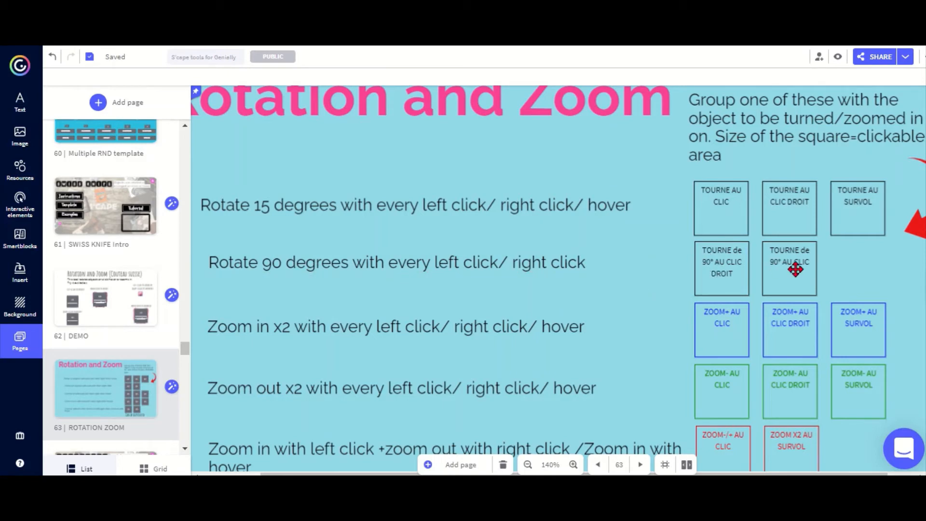
mouse_move(815, 301)
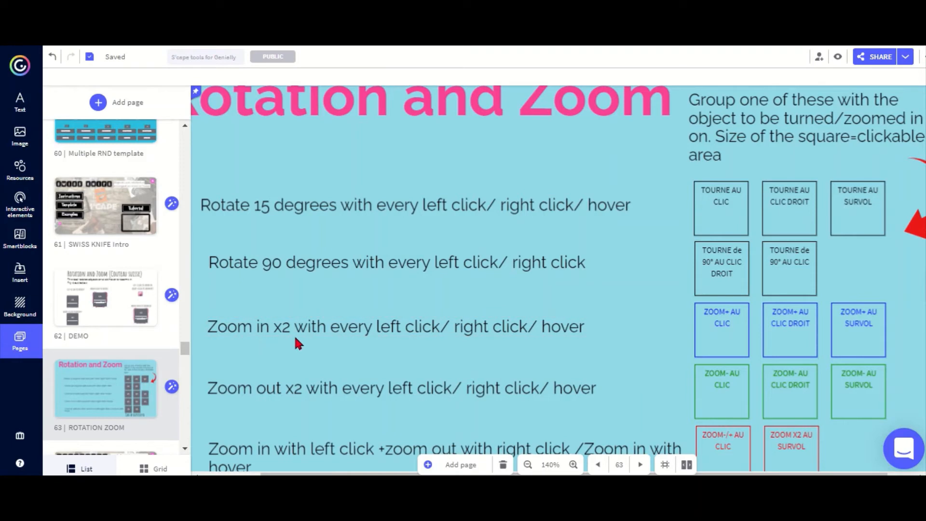
mouse_move(266, 414)
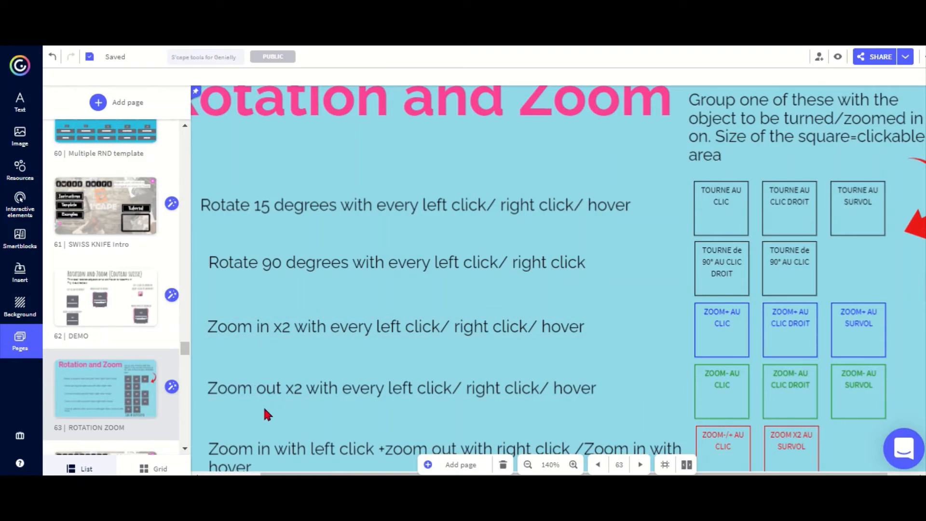
mouse_move(334, 404)
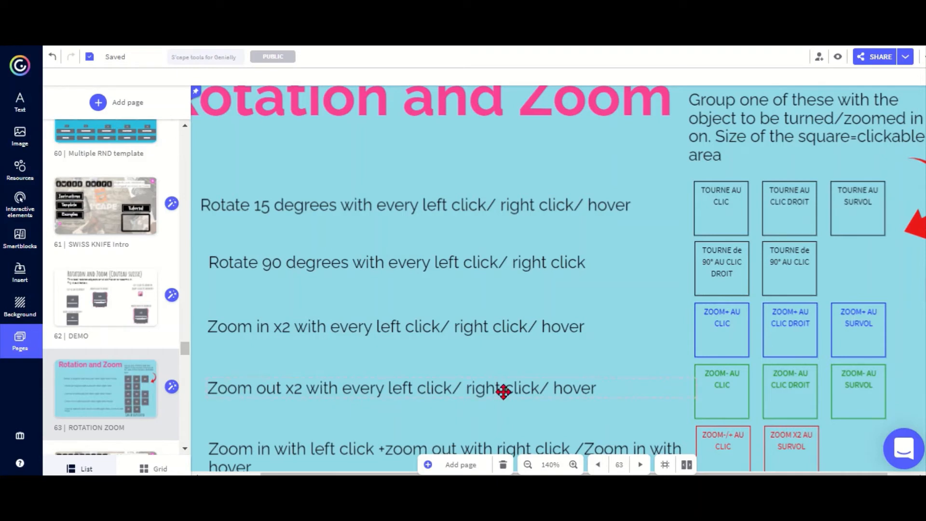
mouse_move(526, 438)
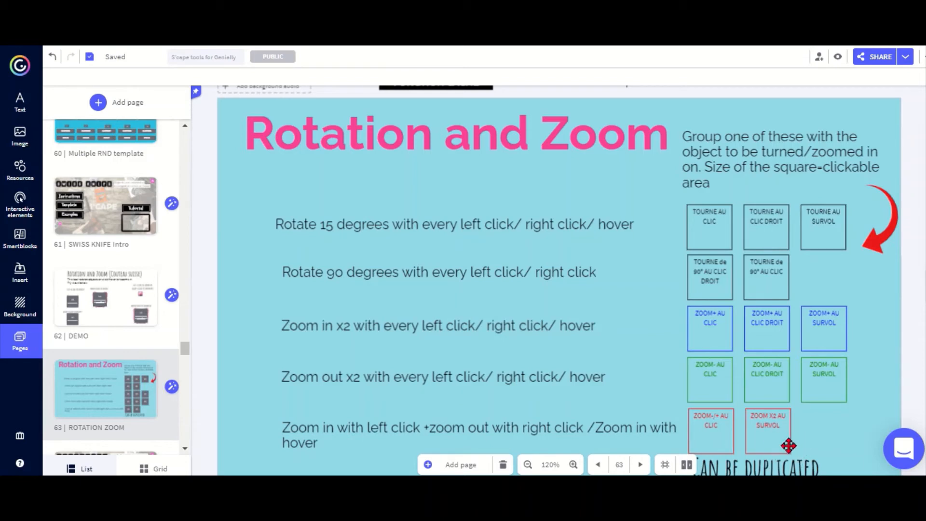
mouse_move(798, 440)
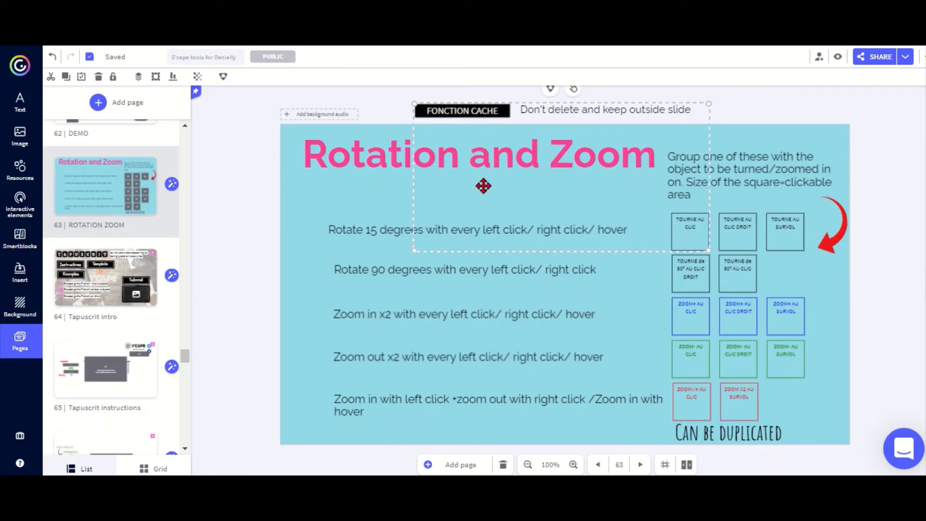
Step: Bring up the add-page chooser with the Blank page selected
click(127, 102)
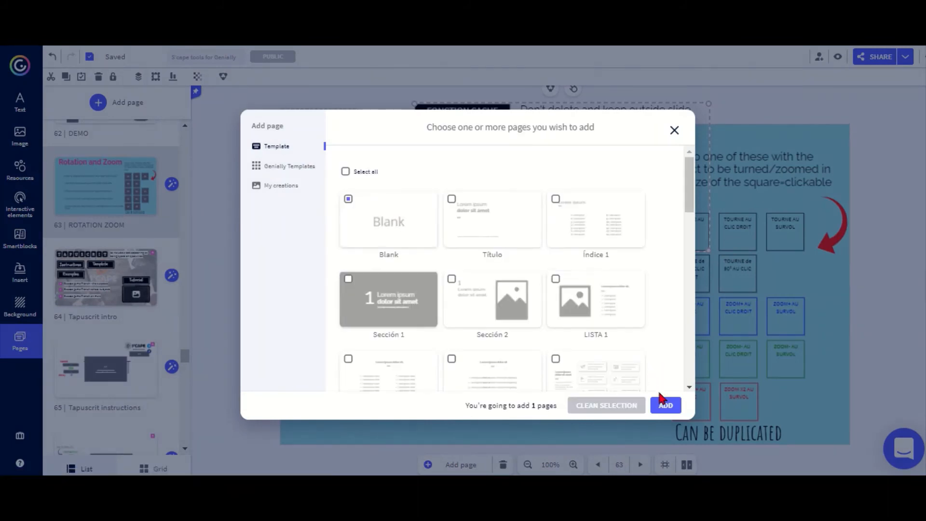
Step: Add a blank page and place the laptop cutout over the TOURNE AU CLIC box
click(665, 405)
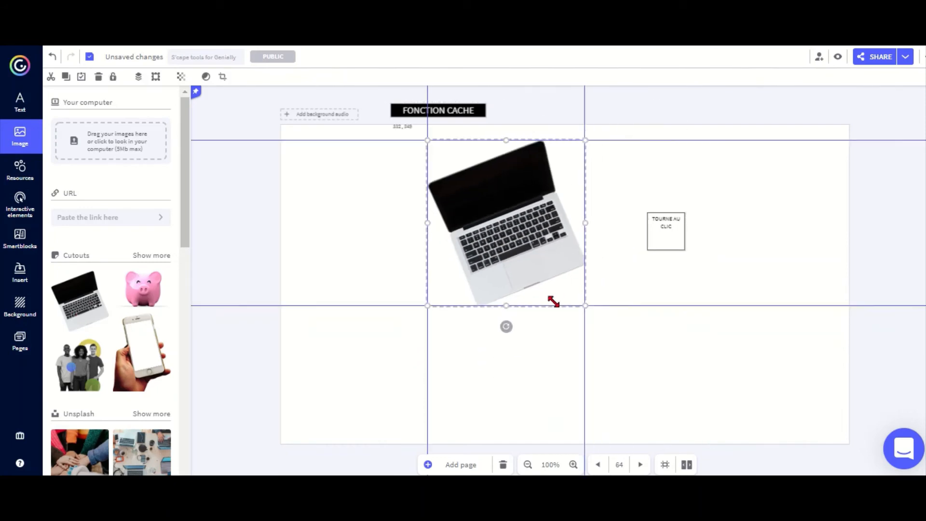
drag(506, 222, 666, 216)
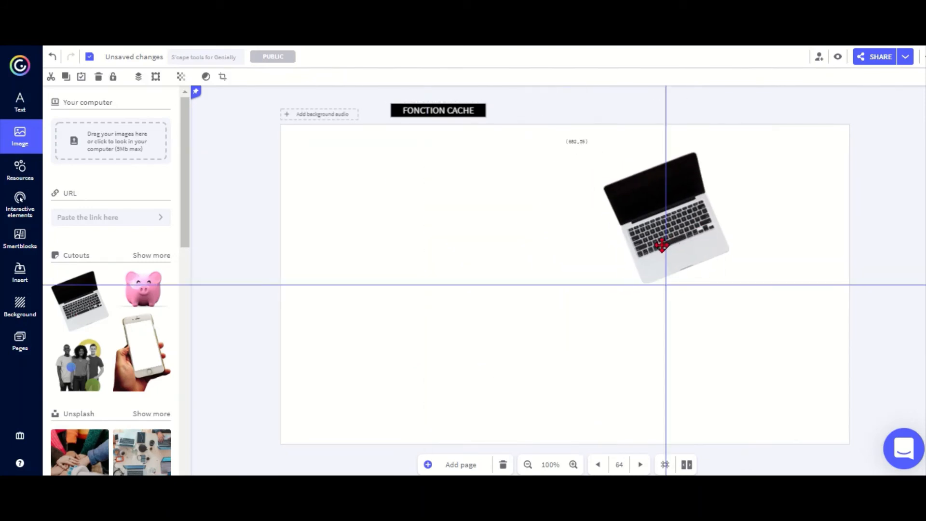
click(838, 57)
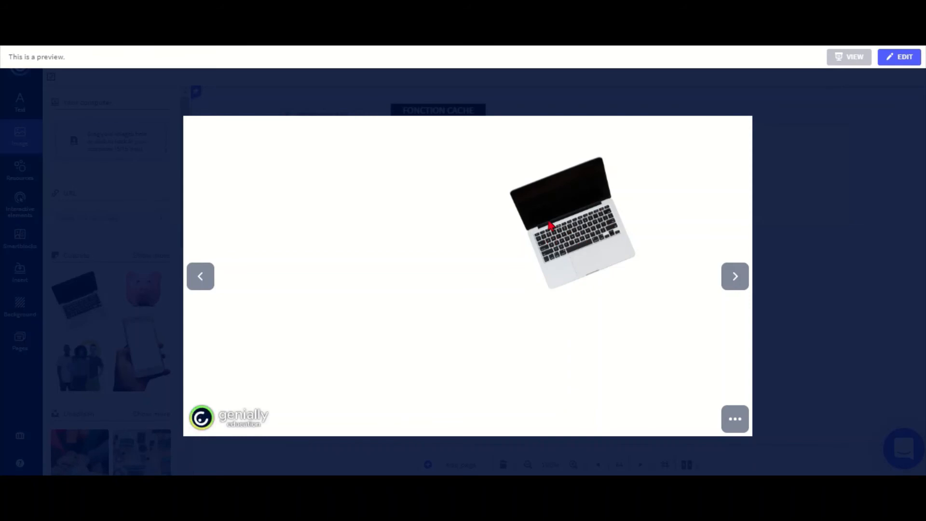
mouse_move(571, 231)
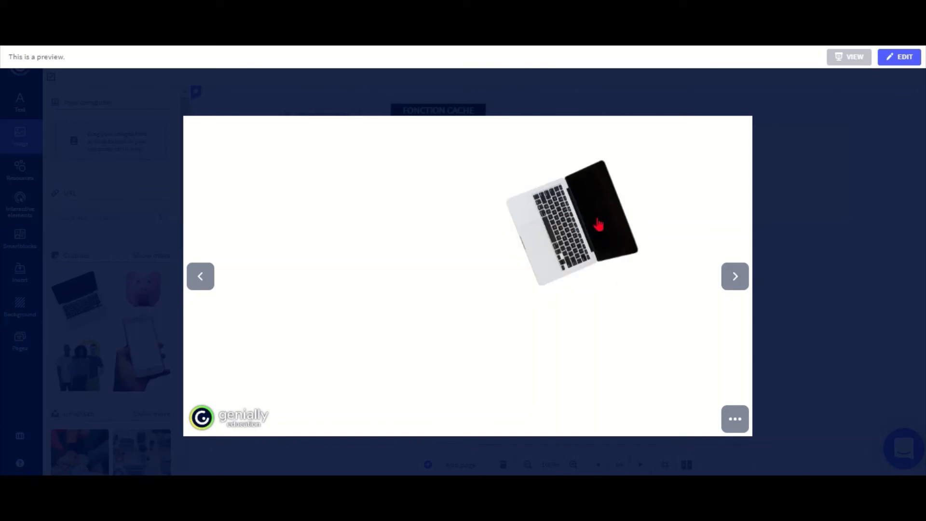
Step: Rotate the laptop by clicking it in the preview
click(899, 57)
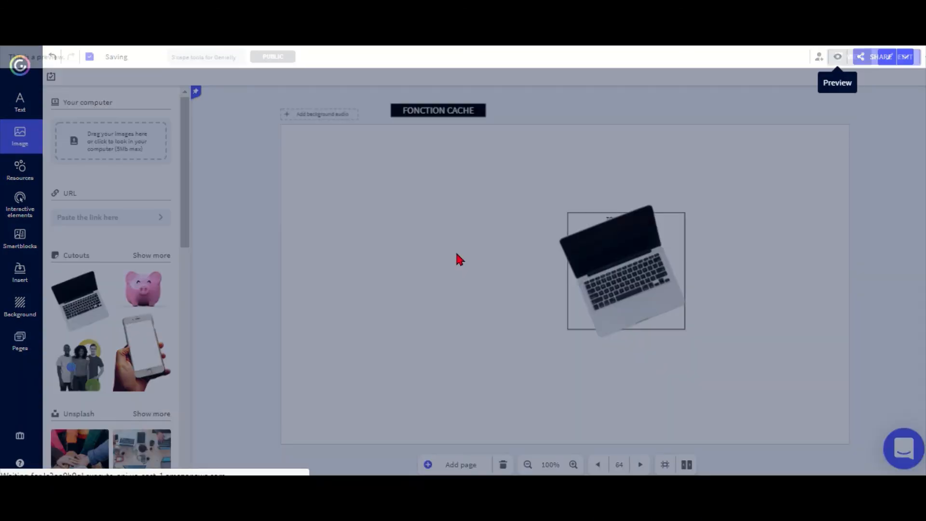
Step: Return to the editor and preview the laptop slide again
click(837, 57)
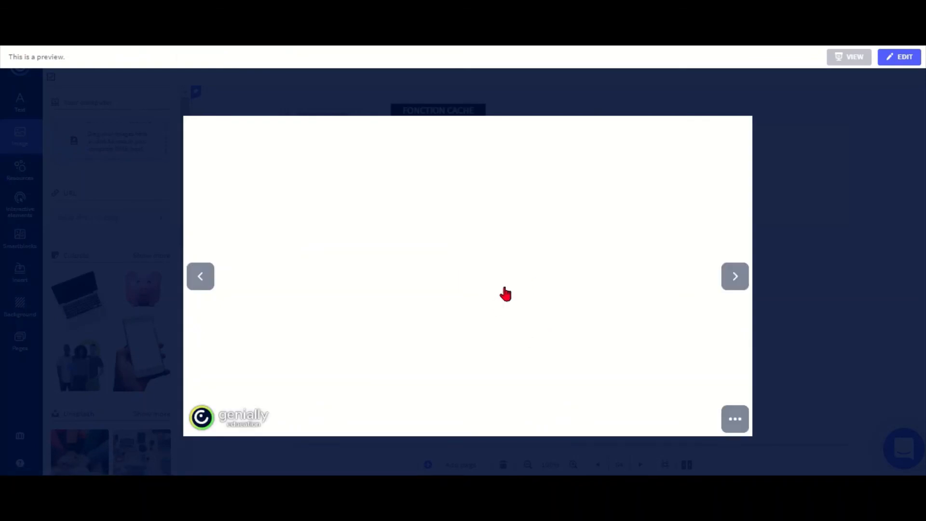